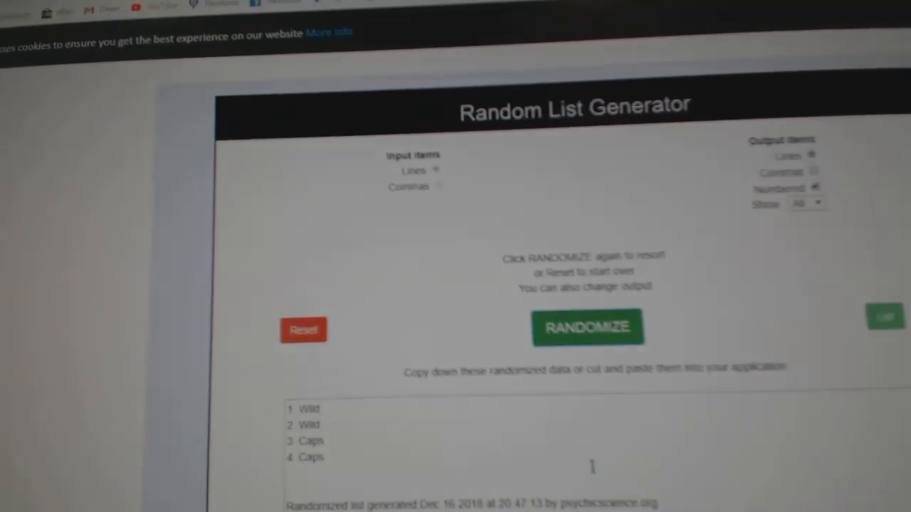
- Randomize the short Coyotes and Flames team lists five times into new numbered orders
{"action": "scroll", "scroll_direction": "down", "scroll_amount": 3}
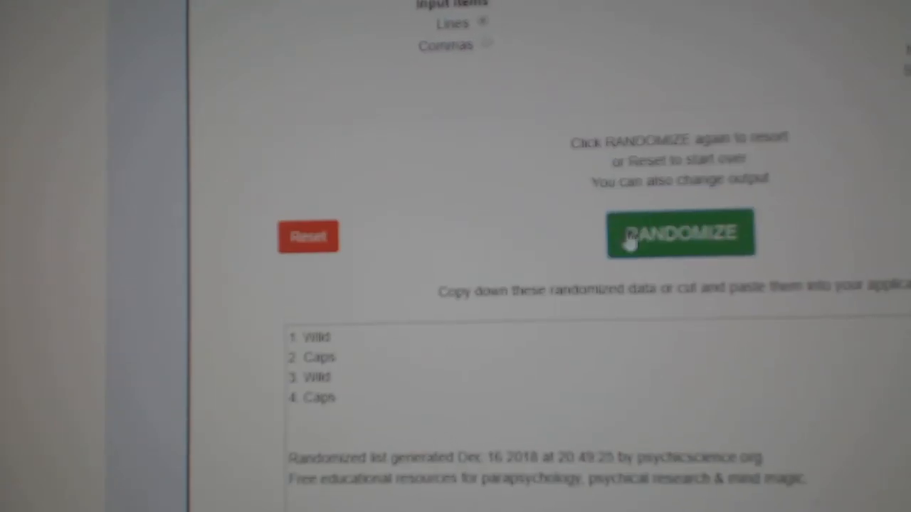
{"action": "left_click", "coordinate": [679, 233]}
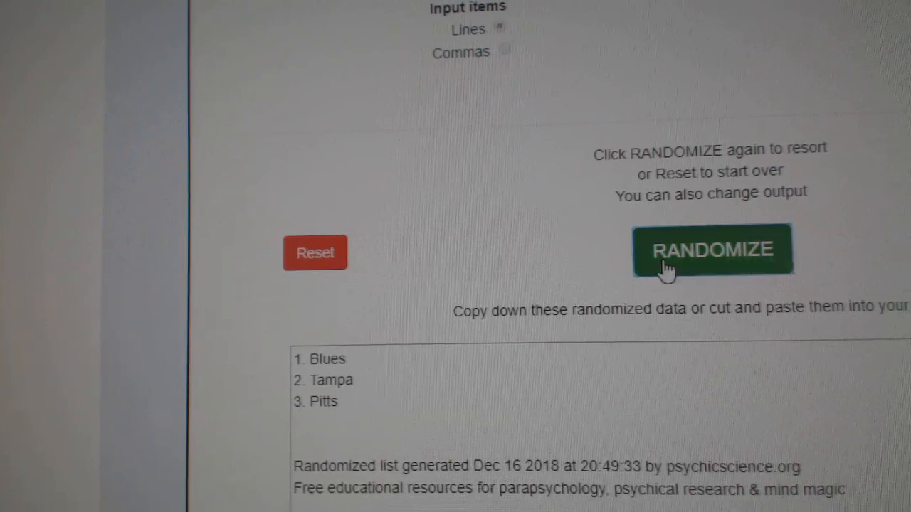
{"action": "left_click", "coordinate": [712, 249]}
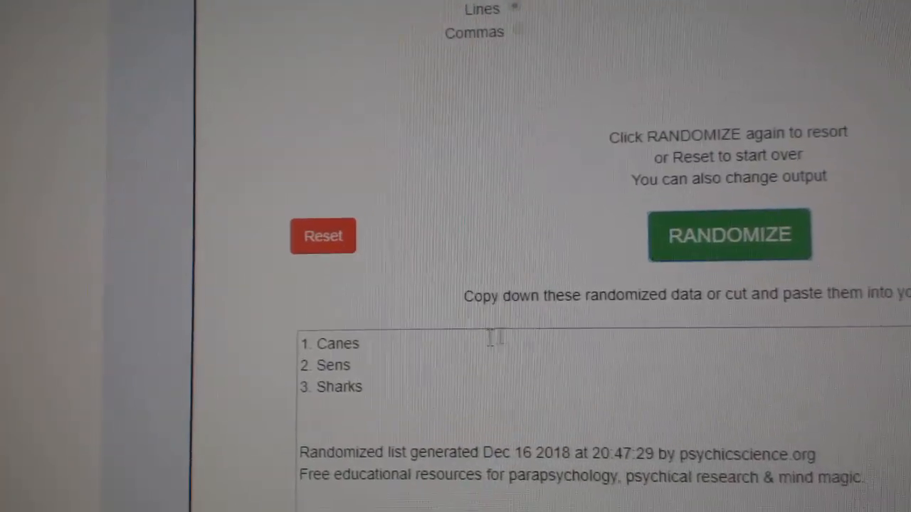
{"action": "left_click", "coordinate": [729, 234]}
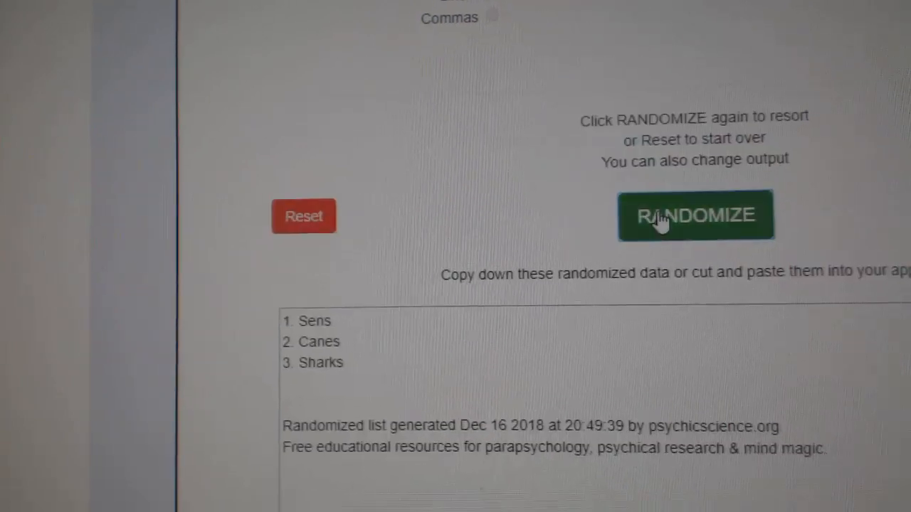
{"action": "left_click", "coordinate": [696, 215]}
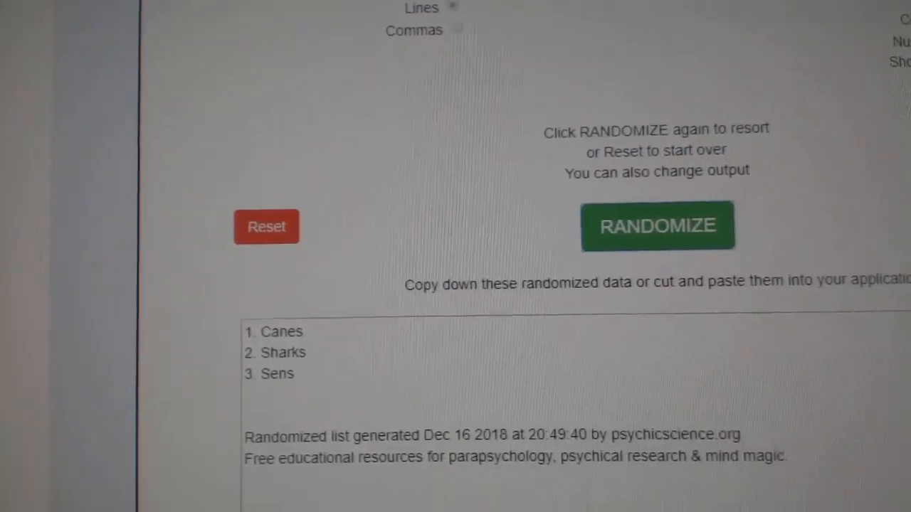
{"action": "left_click", "coordinate": [657, 226]}
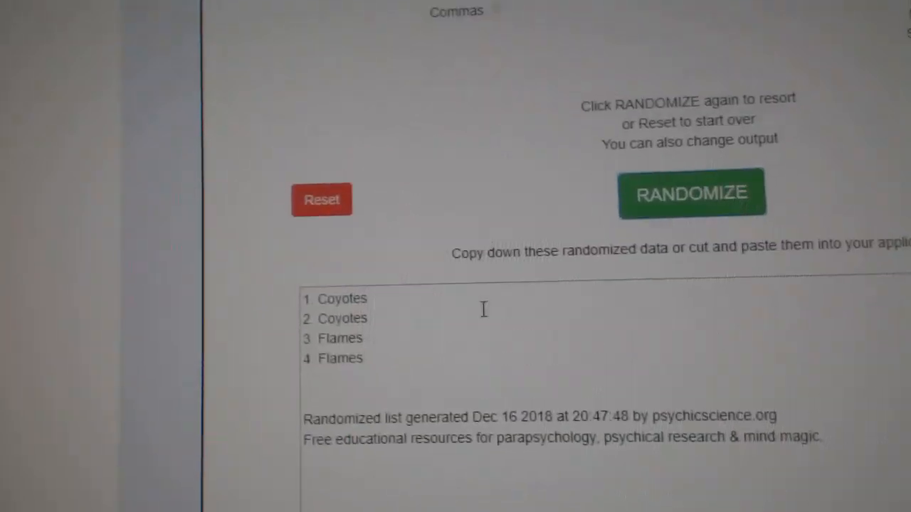
- Randomize the long participant username list four times into a fresh numbered order
{"action": "left_click", "coordinate": [690, 192]}
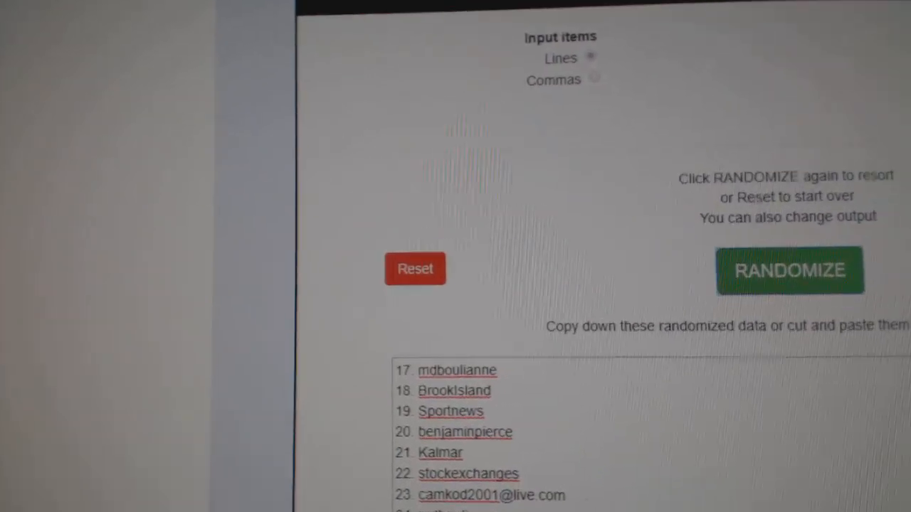
{"action": "left_click", "coordinate": [789, 270]}
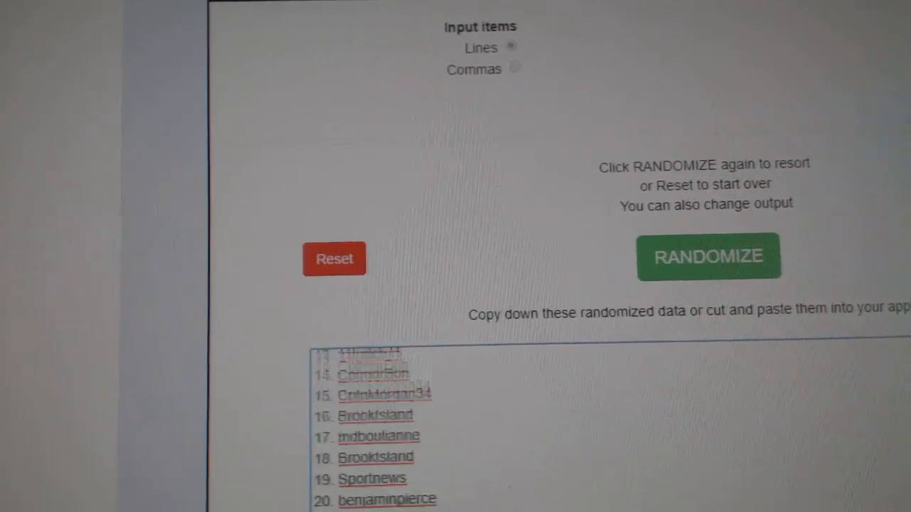
{"action": "left_click", "coordinate": [703, 266]}
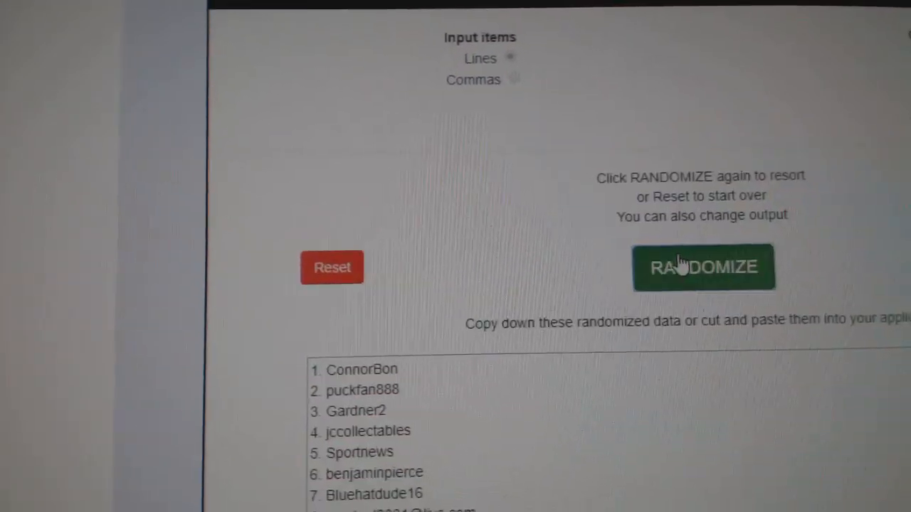
{"action": "left_click", "coordinate": [703, 267]}
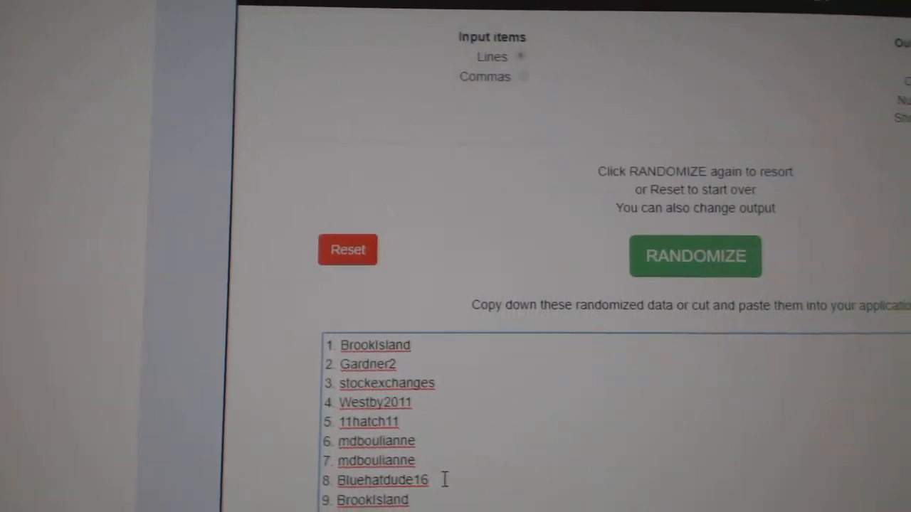
- Reshuffle the username list twice more, leaving lagwagon87 at the top
{"action": "scroll", "scroll_direction": "down", "scroll_amount": 3}
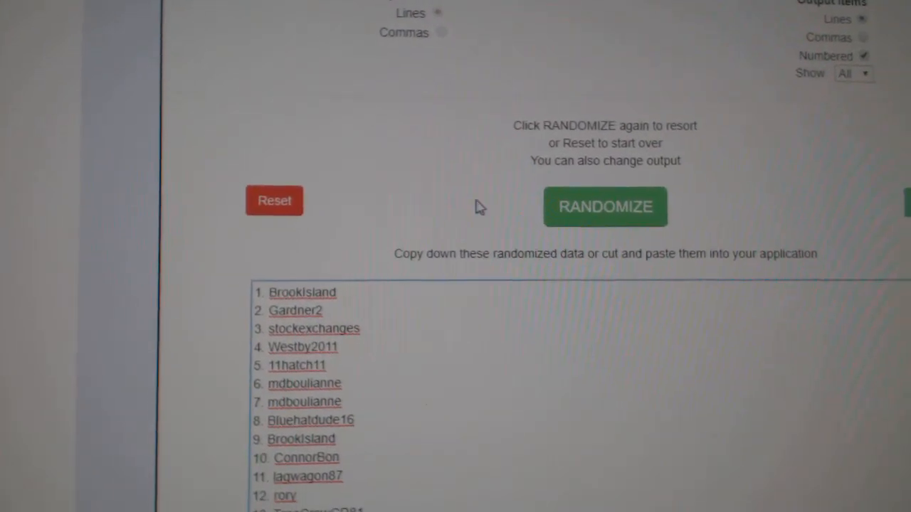
{"action": "left_click", "coordinate": [605, 207]}
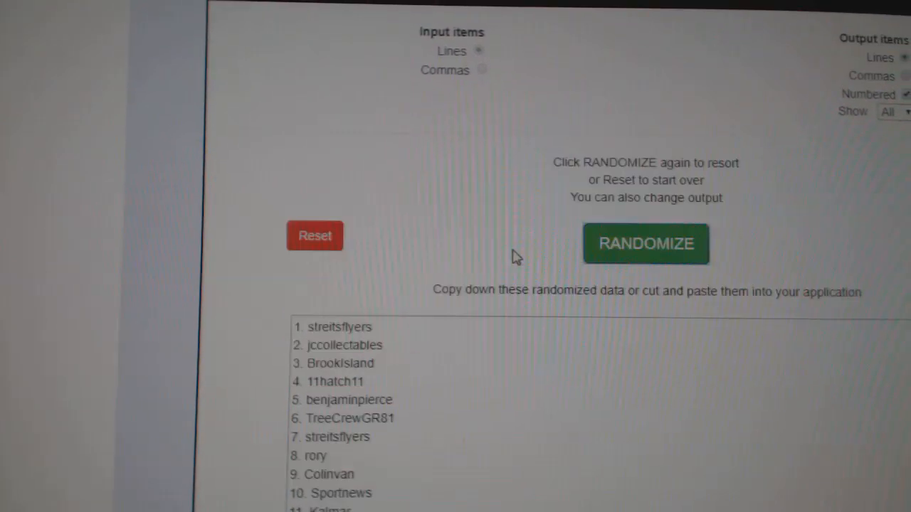
{"action": "left_click", "coordinate": [645, 243]}
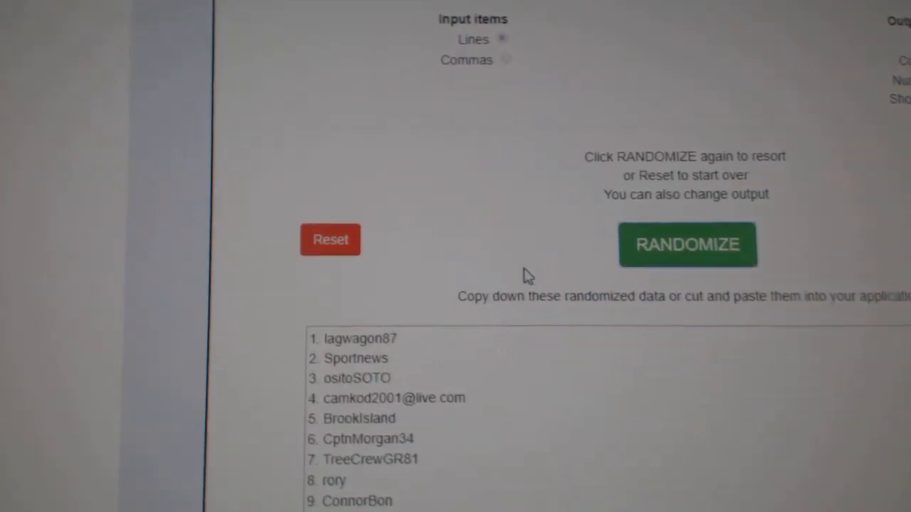